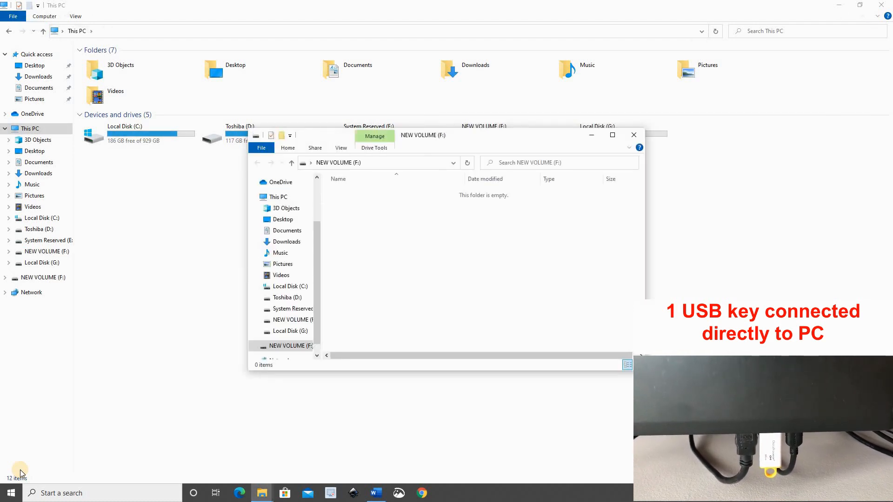
{"action": "mouse_move", "coordinate": [654, 152]}
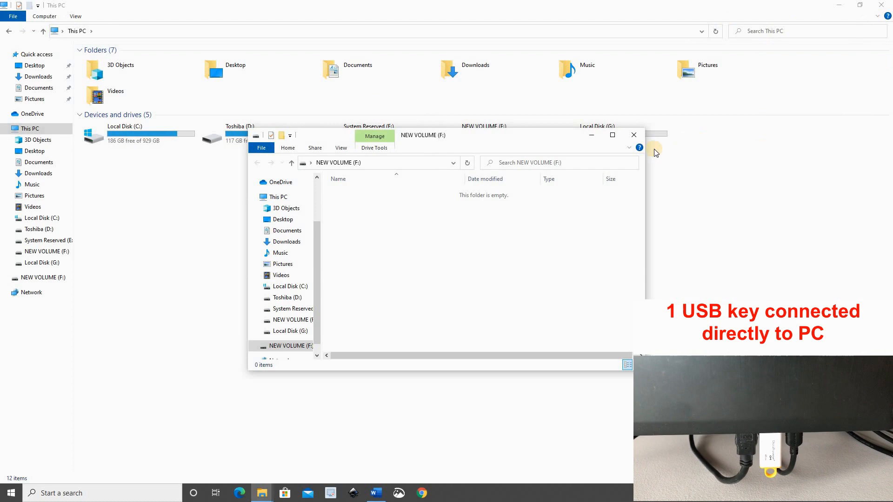
Close the empty NEW VOLUME (F:) drive window, leaving This PC showing
{"action": "left_click", "coordinate": [633, 135]}
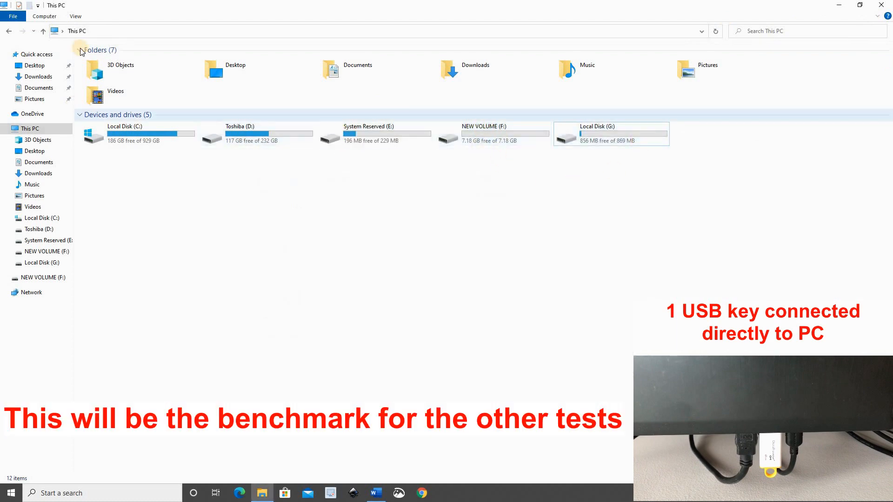
{"action": "right_click", "coordinate": [30, 129]}
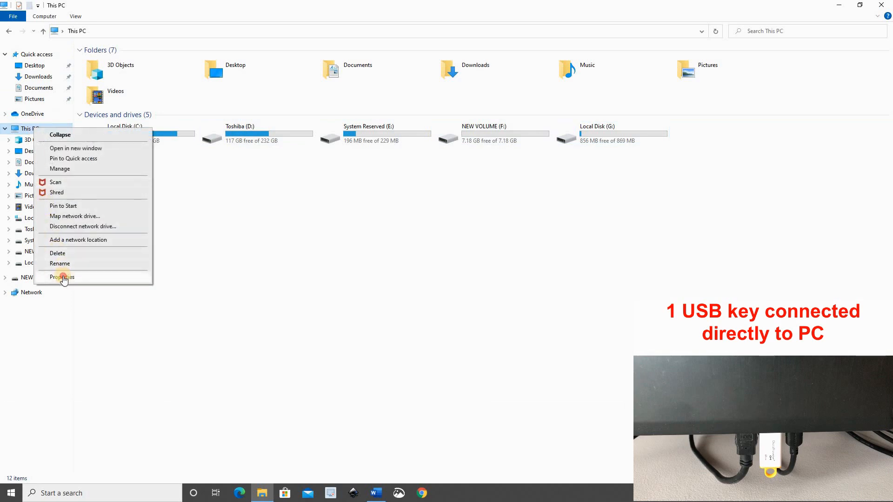
{"action": "left_click", "coordinate": [63, 277]}
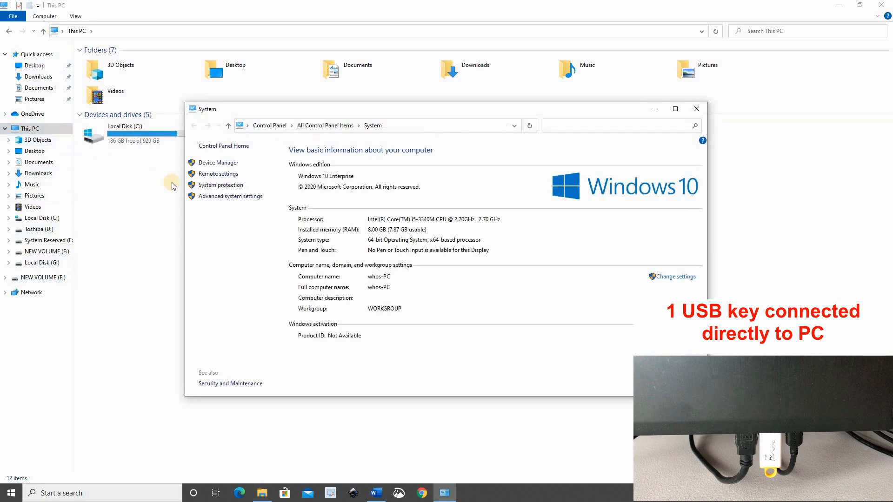
{"action": "left_click", "coordinate": [217, 162]}
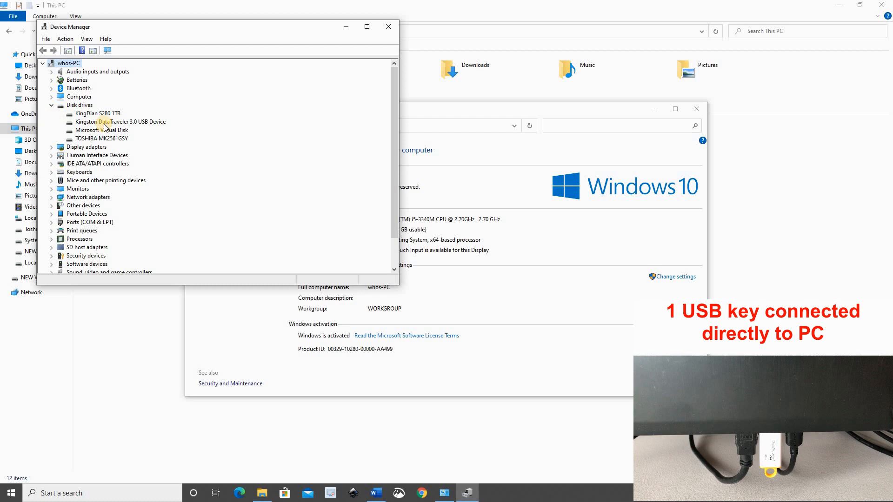
{"action": "left_click", "coordinate": [120, 122]}
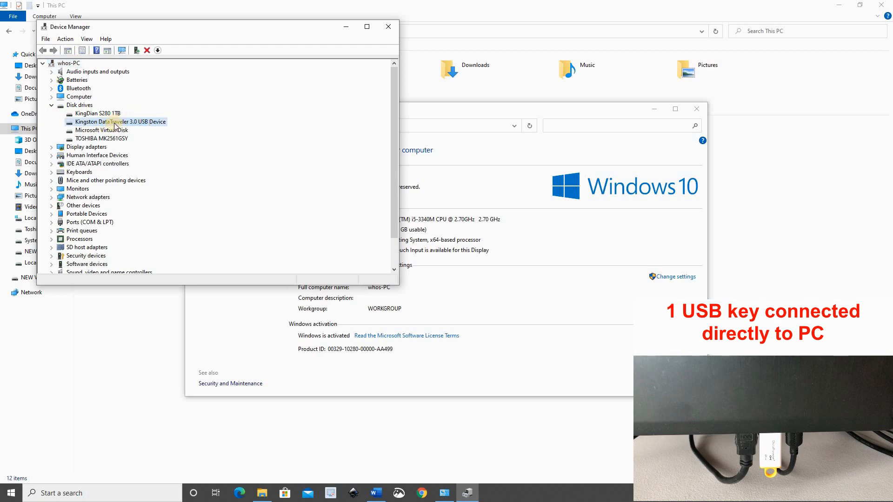
{"action": "left_click", "coordinate": [387, 26]}
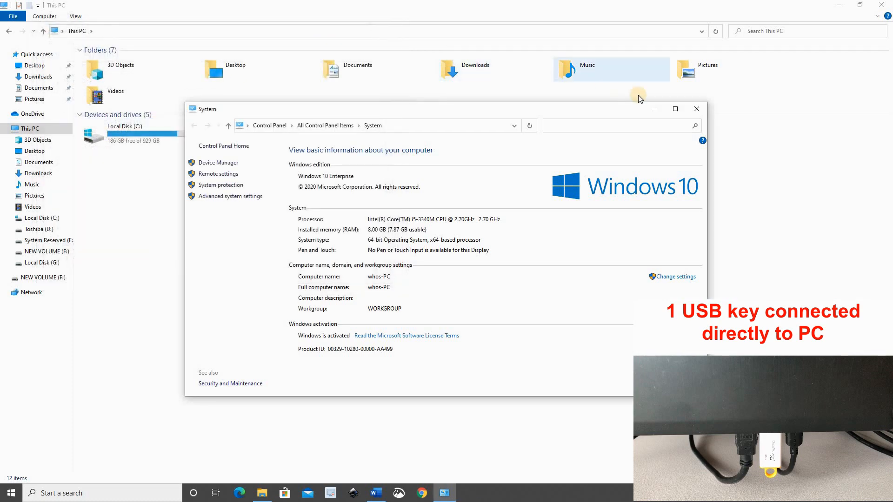
{"action": "left_click", "coordinate": [696, 109]}
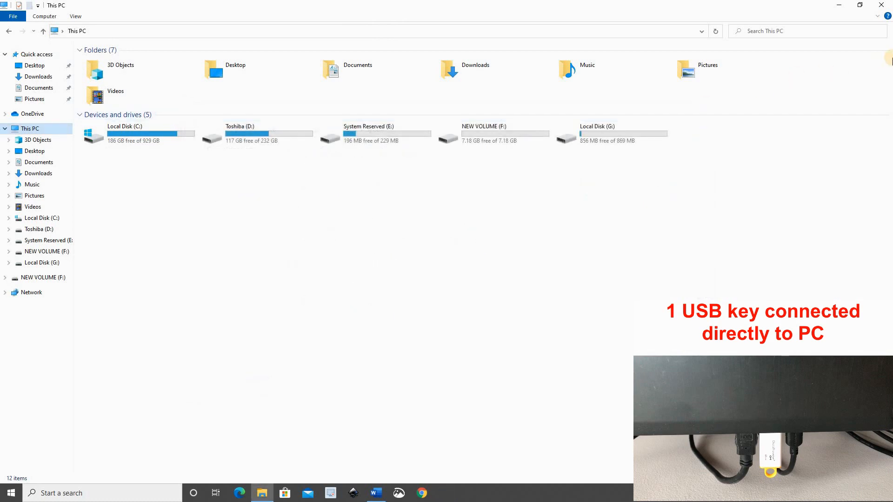
Open the NEW VOLUME (F:) drive, then close the empty NEW VOLUME (H:) window
{"action": "left_click", "coordinate": [860, 5]}
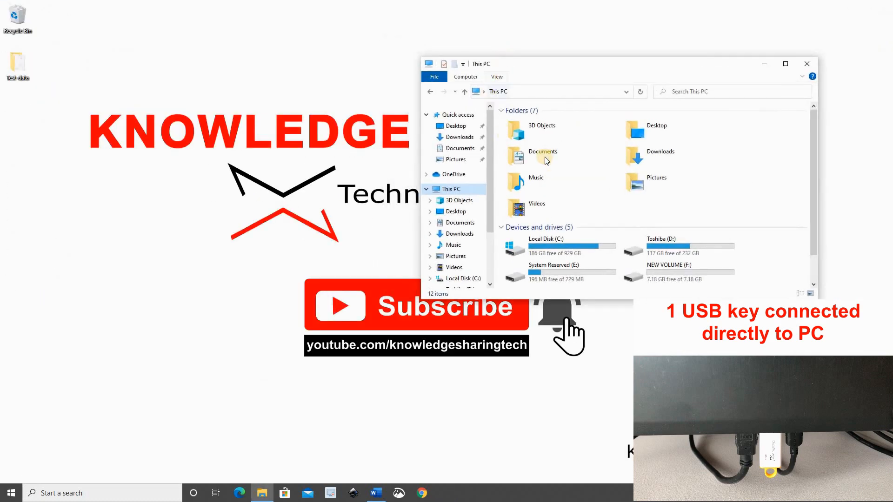
{"action": "left_click", "coordinate": [677, 272]}
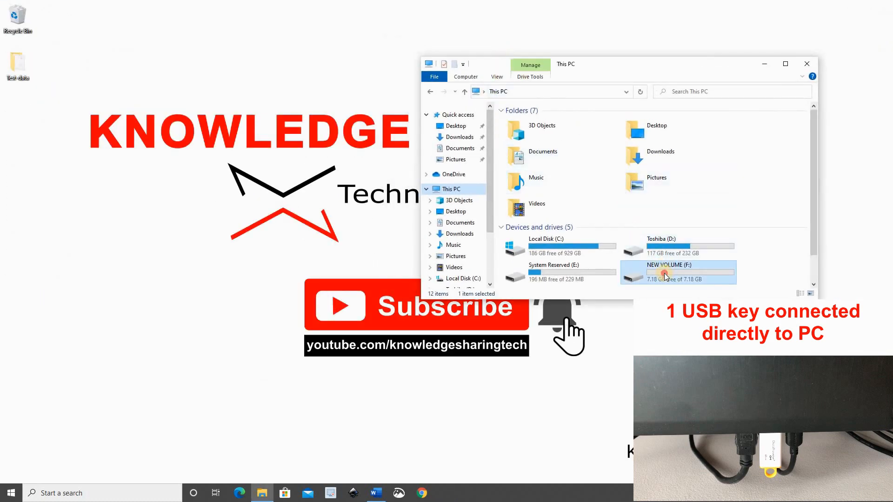
{"action": "double_click", "coordinate": [678, 271]}
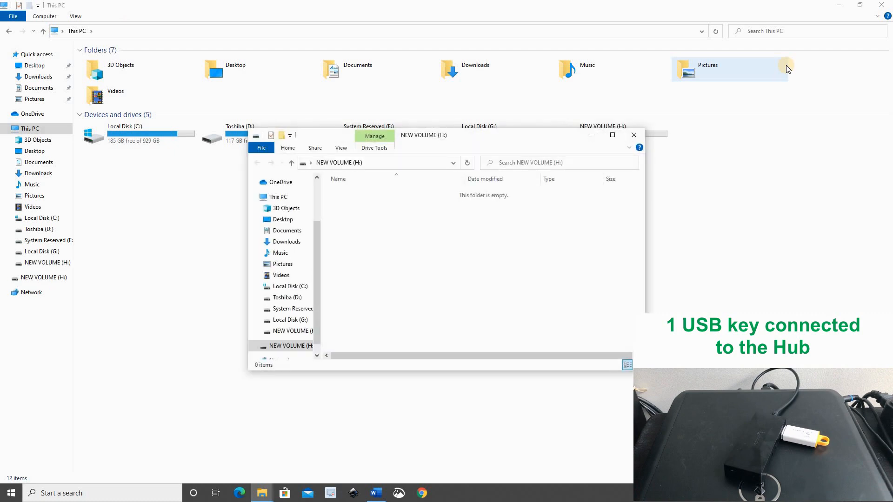
{"action": "mouse_move", "coordinate": [633, 139]}
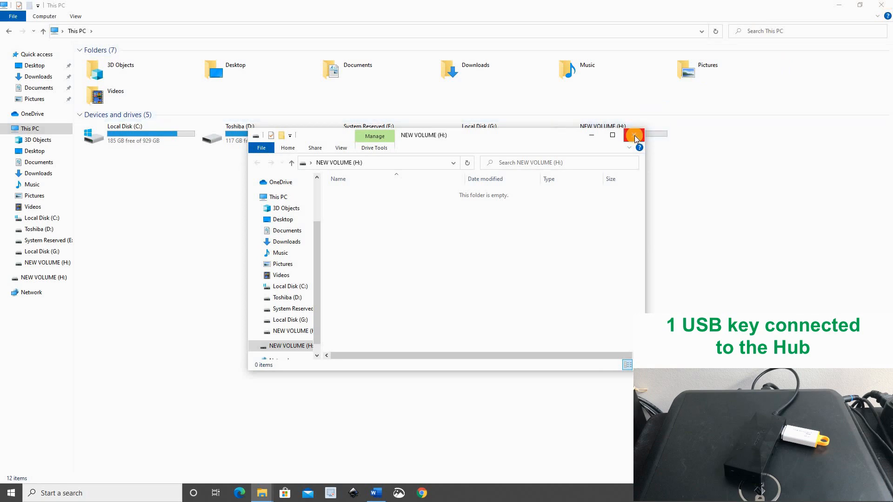
{"action": "left_click", "coordinate": [634, 135]}
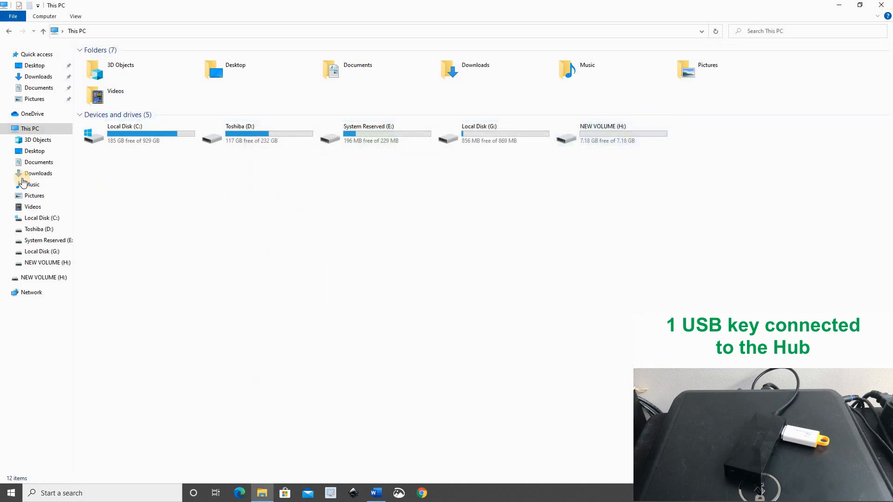
Check Disk drives in Device Manager for the Kingston key, then close it and System
{"action": "right_click", "coordinate": [29, 128]}
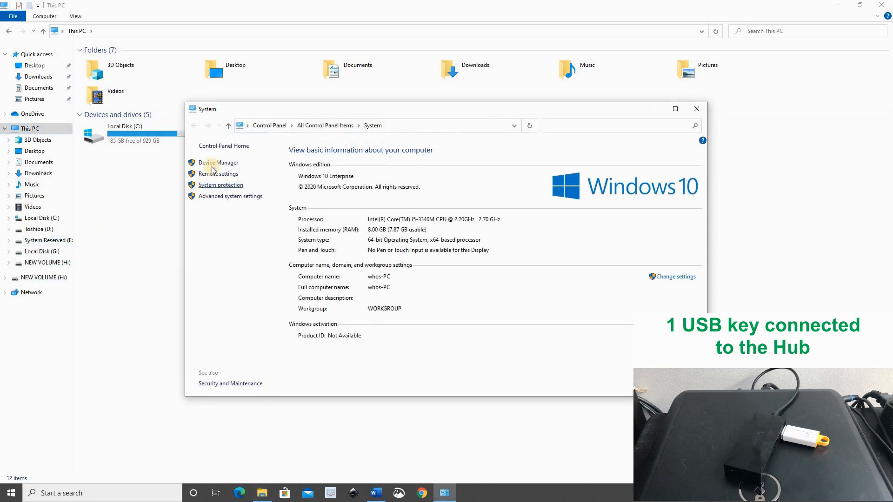
{"action": "left_click", "coordinate": [217, 162]}
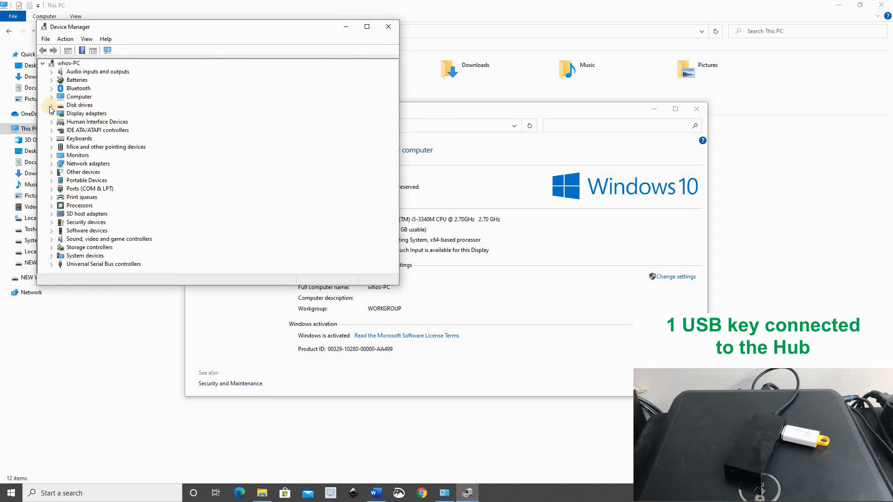
{"action": "left_click", "coordinate": [52, 104]}
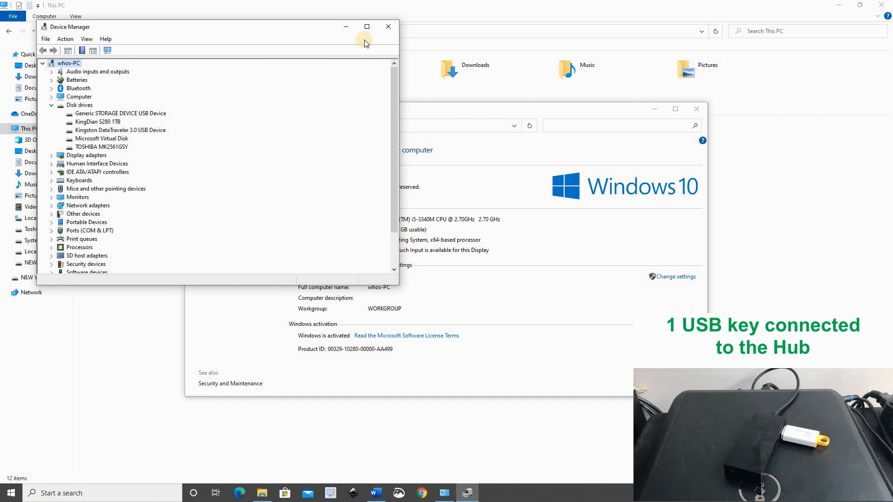
{"action": "left_click", "coordinate": [387, 26]}
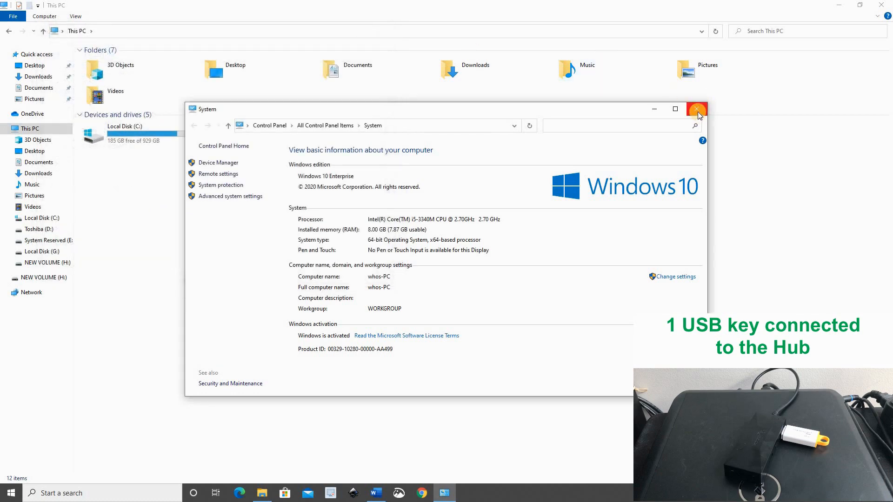
{"action": "left_click", "coordinate": [697, 109]}
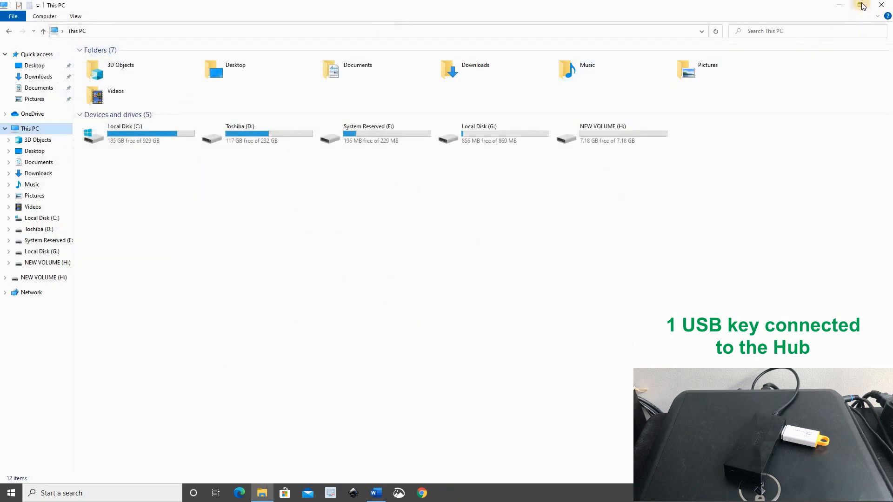
Open the NEW VOLUME (H:) drive and copy the Test data folder onto it
{"action": "left_click", "coordinate": [862, 6]}
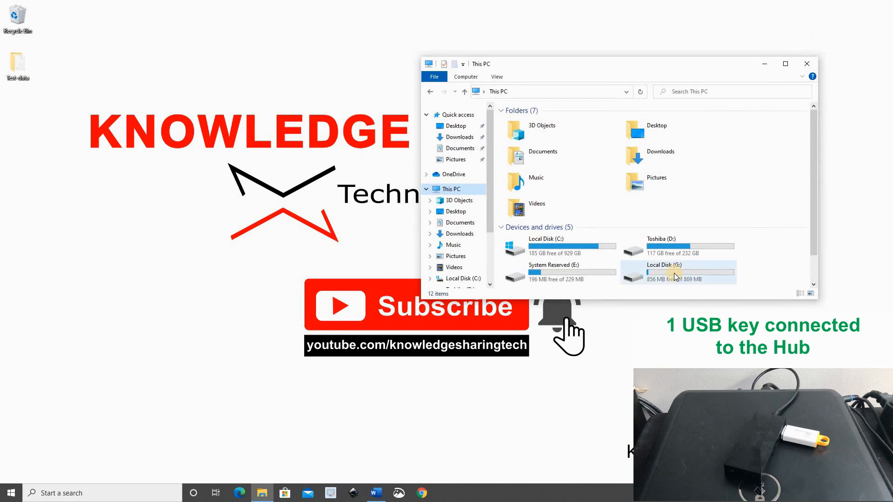
{"action": "scroll", "scroll_direction": "down", "scroll_amount": 3}
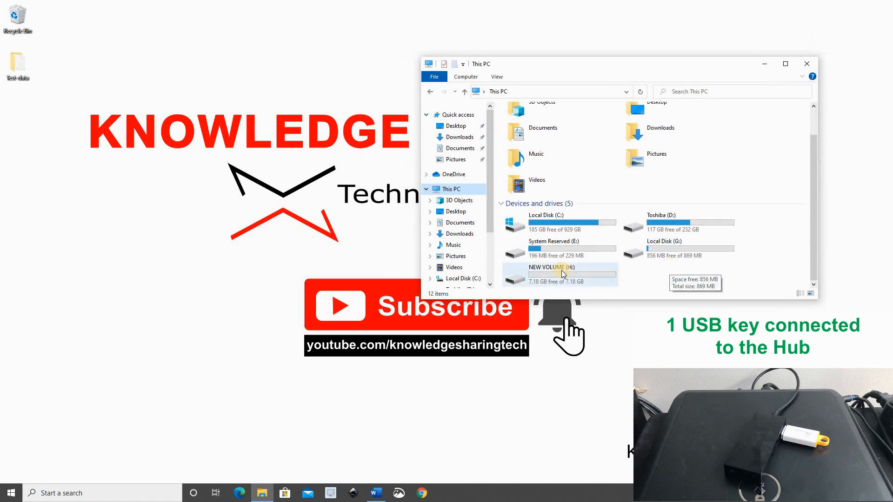
{"action": "double_click", "coordinate": [561, 274]}
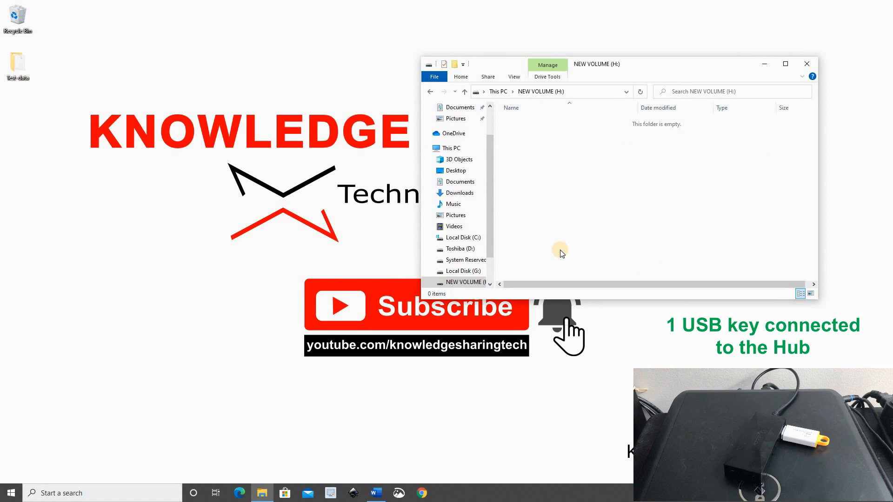
{"action": "mouse_move", "coordinate": [57, 86]}
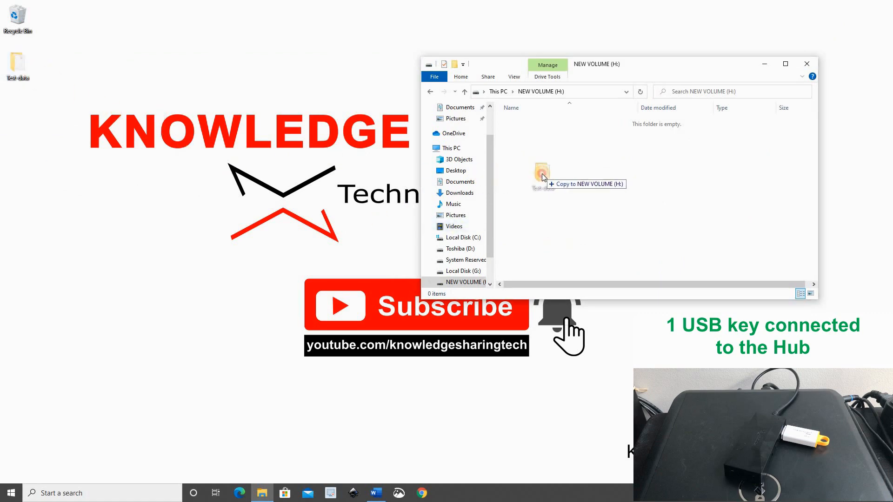
{"action": "left_click", "coordinate": [541, 174]}
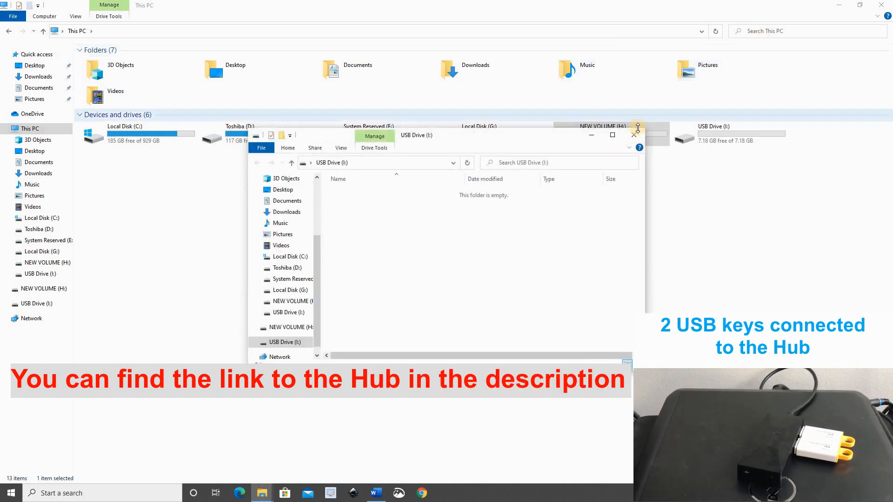
Close the empty USB Drive (I:) window and bring up the This PC system information
{"action": "left_click", "coordinate": [632, 135]}
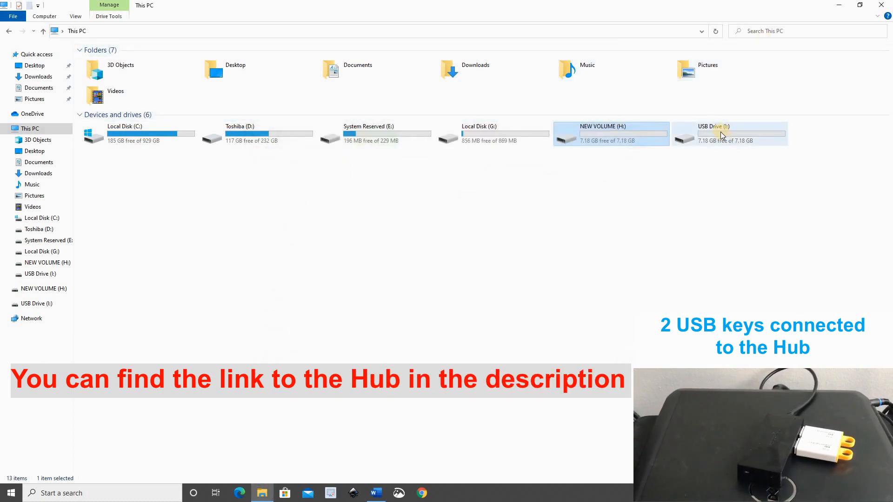
{"action": "left_click", "coordinate": [30, 128]}
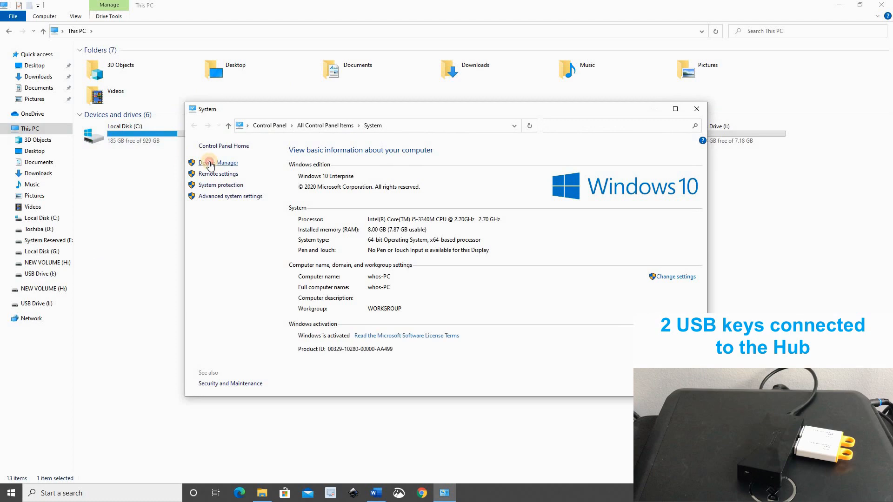
Confirm two Kingston DataTraveler 3.0 disk drives in Device Manager, then close it and System
{"action": "left_click", "coordinate": [217, 163]}
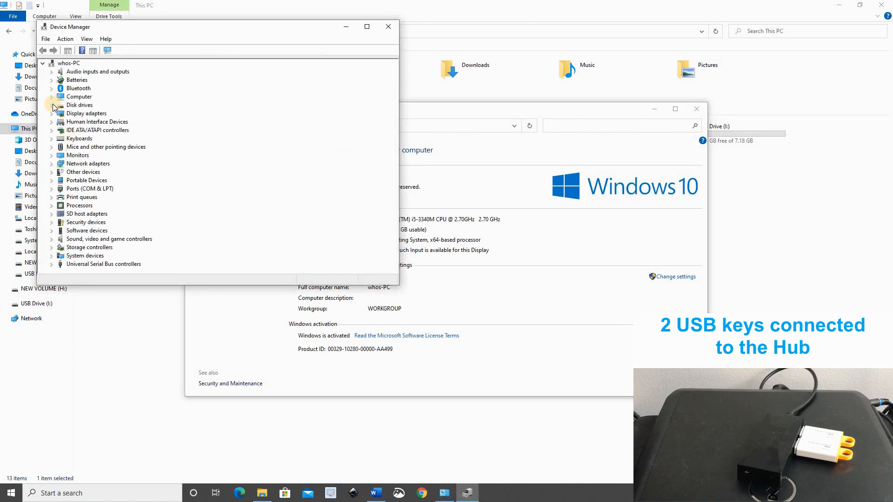
{"action": "left_click", "coordinate": [51, 105]}
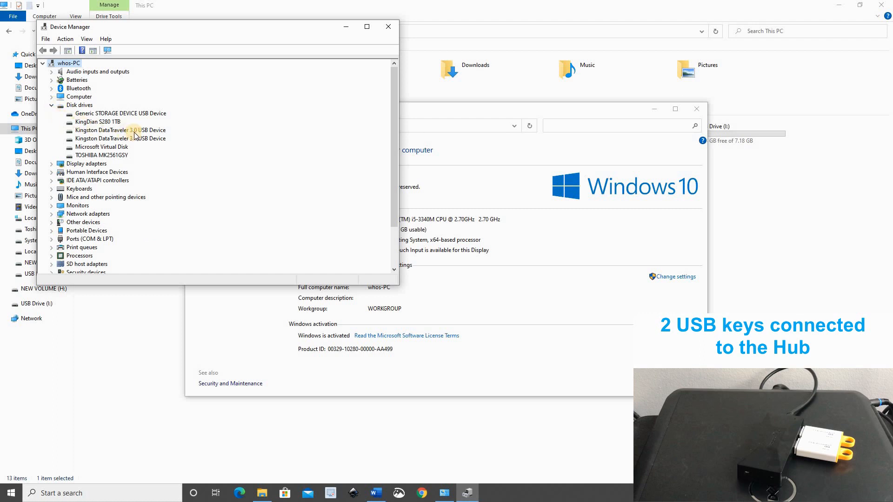
{"action": "left_click", "coordinate": [119, 138]}
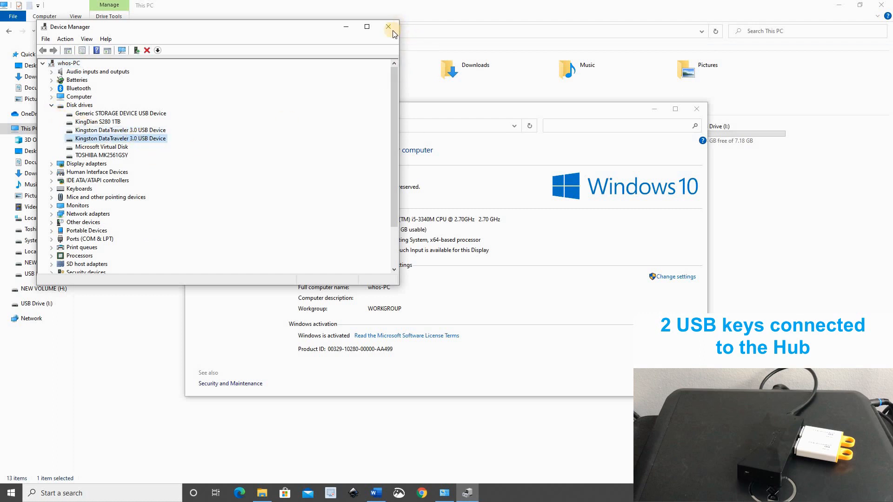
{"action": "left_click", "coordinate": [389, 27]}
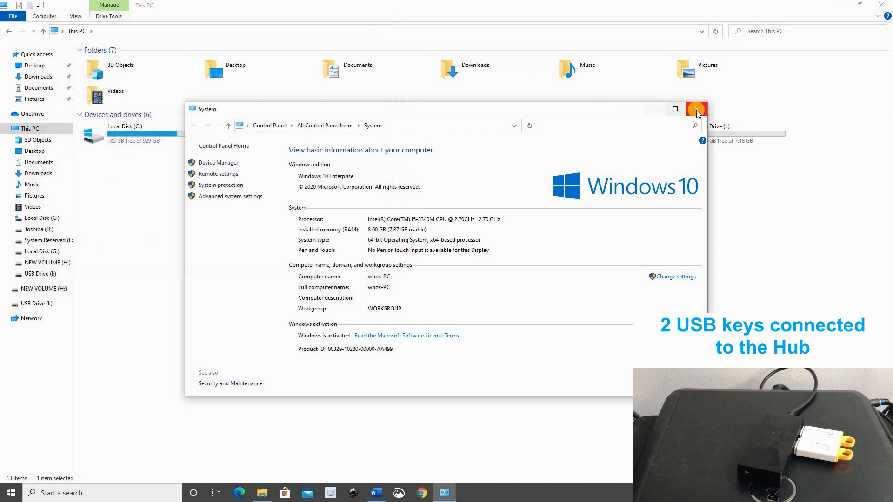
{"action": "left_click", "coordinate": [696, 109]}
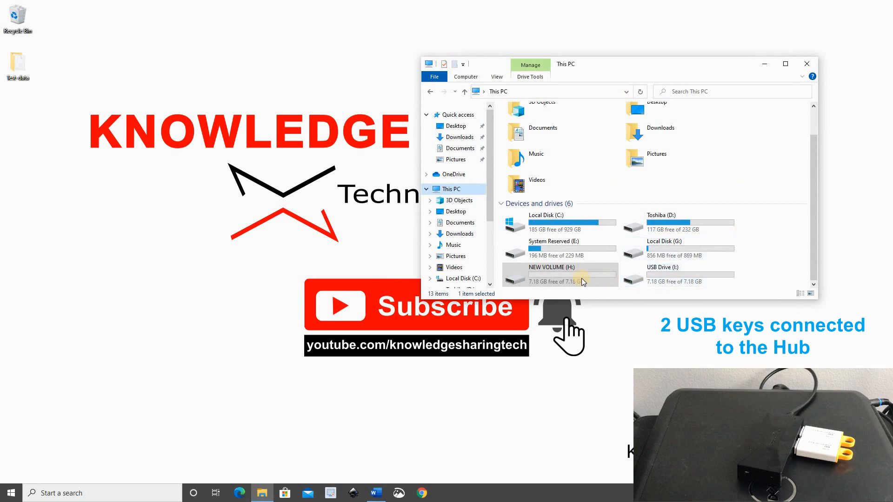
Open NEW VOLUME (H:) and USB Drive (I:) windows and copy the Test data folder
{"action": "double_click", "coordinate": [551, 273]}
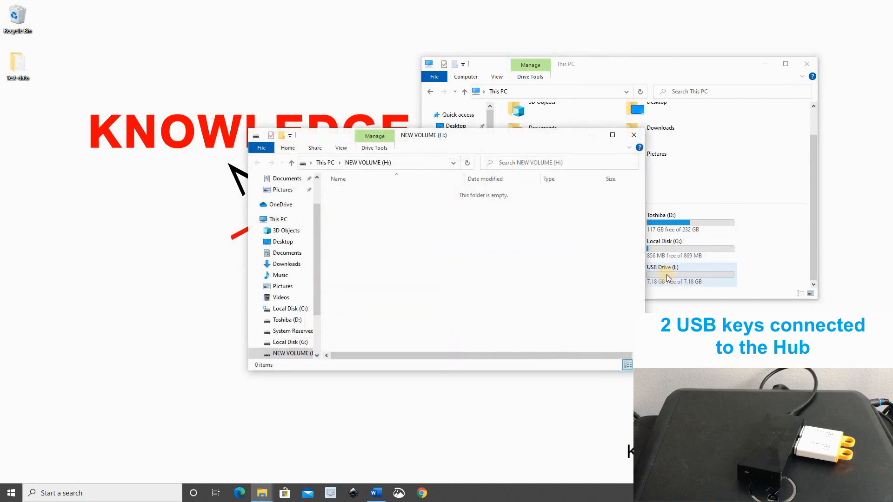
{"action": "double_click", "coordinate": [662, 273]}
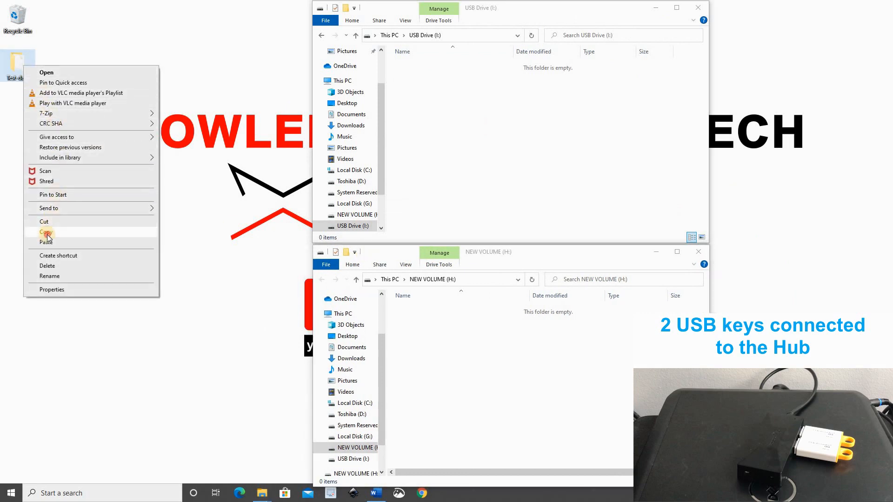
{"action": "left_click", "coordinate": [44, 232]}
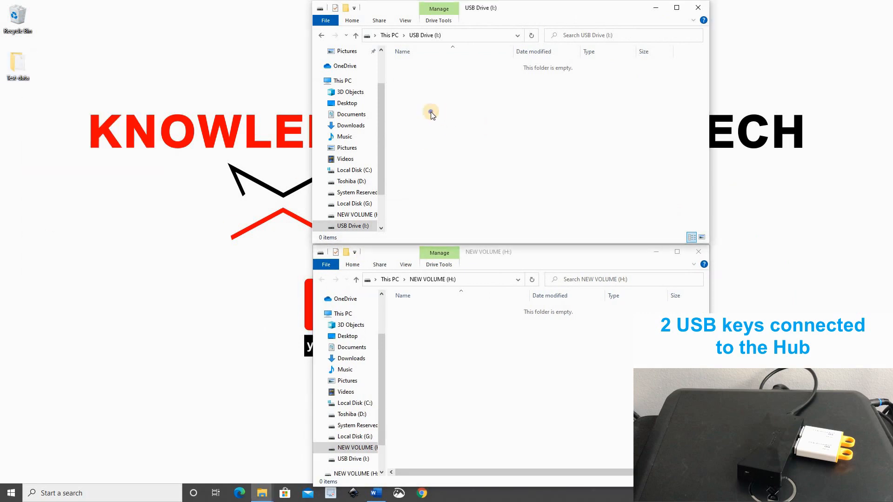
{"action": "mouse_move", "coordinate": [541, 377]}
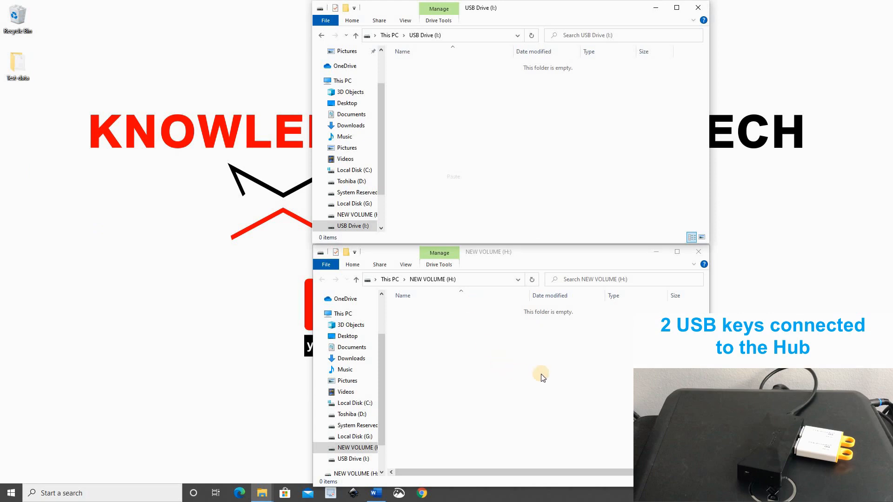